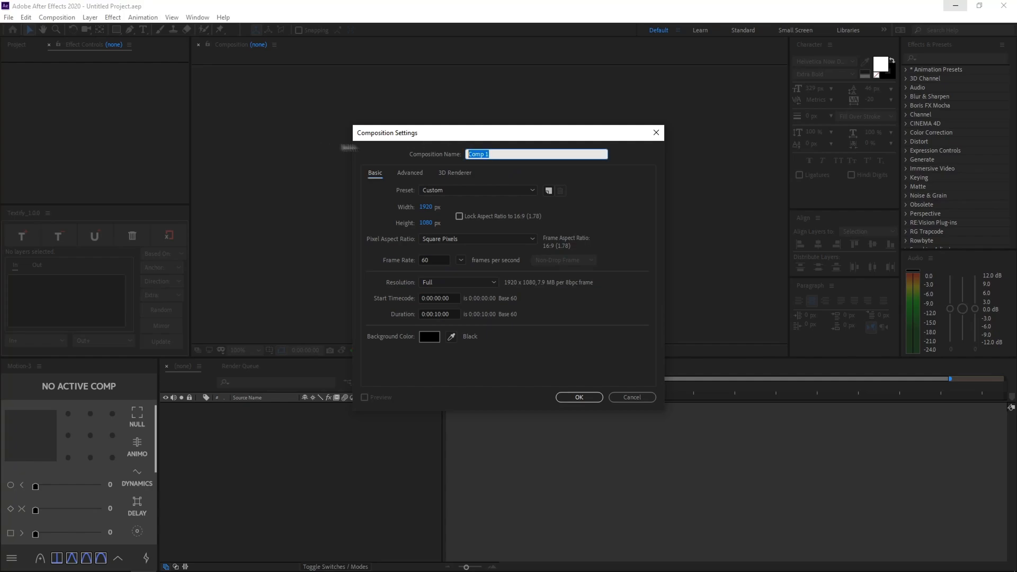
Name the new 1920x1080, 60 fps, ten-second composition 'Tutorial' and confirm.
{"action": "type", "text": "Tutorial"}
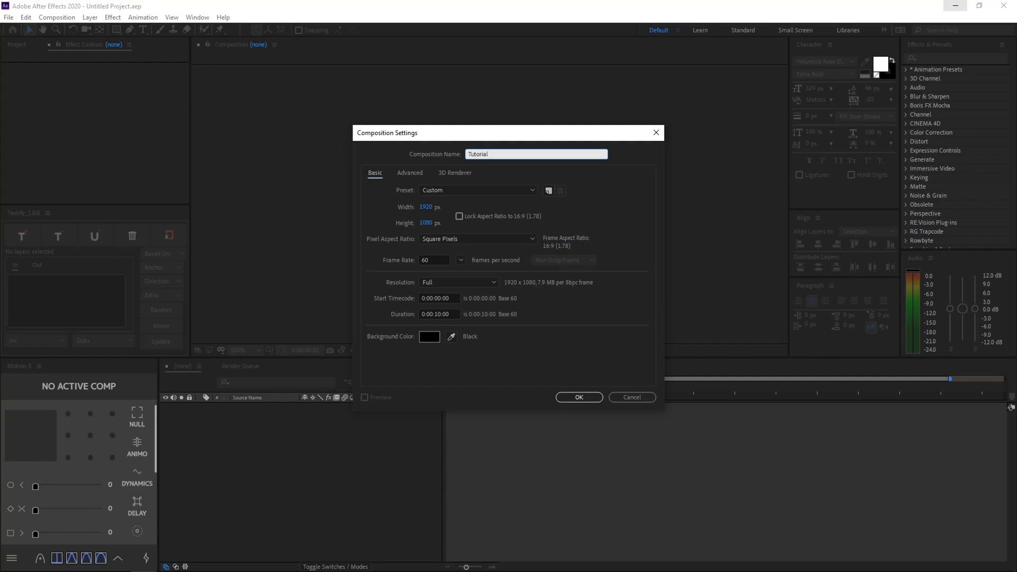
{"action": "left_click", "coordinate": [578, 397]}
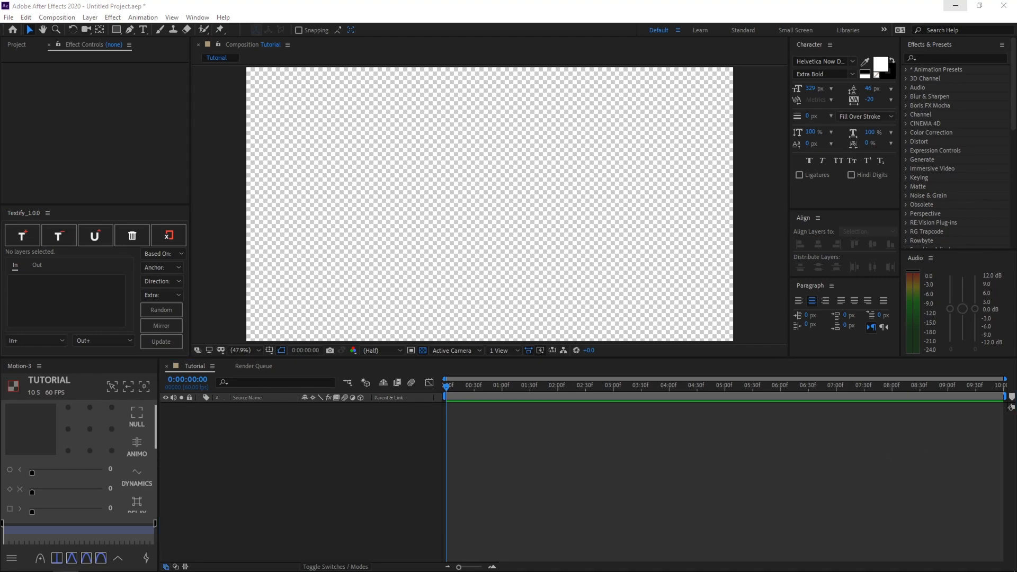
{"action": "mouse_move", "coordinate": [315, 426]}
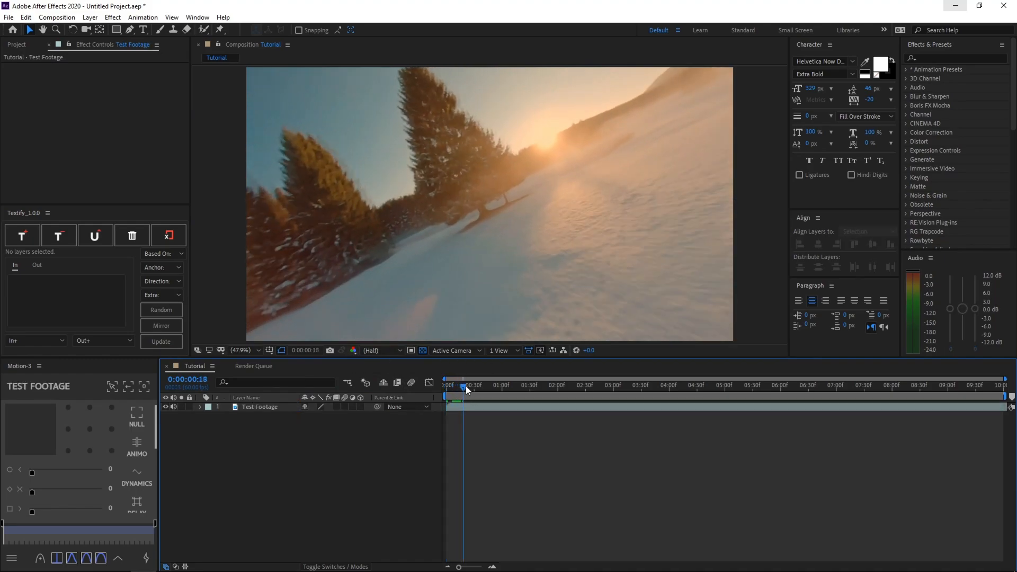
Scrub through the Test Footage drone clip, then return the playhead to frame 0.
{"action": "left_click_drag", "start_coordinate": [463, 384], "coordinate": [541, 385]}
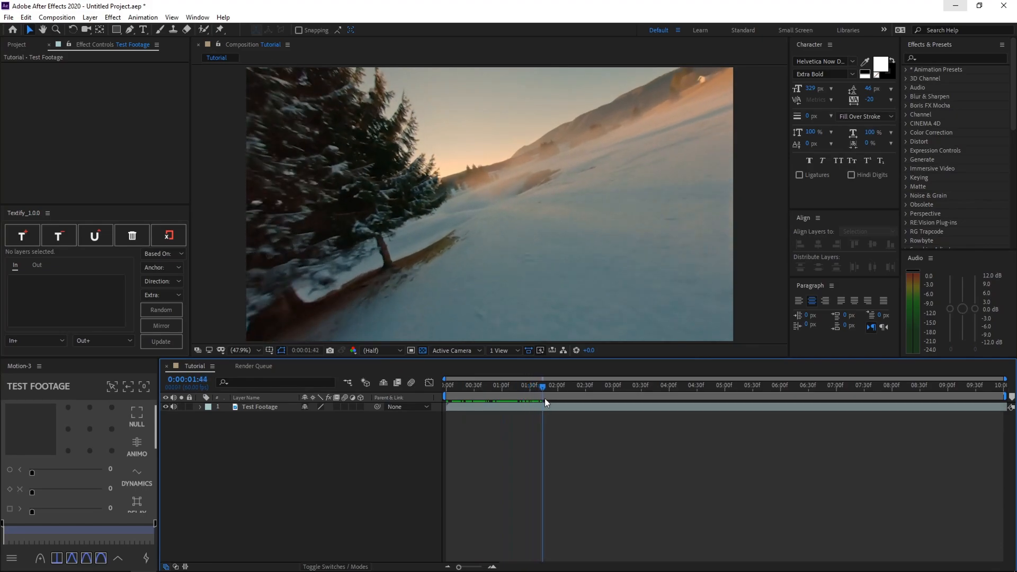
{"action": "left_click", "coordinate": [446, 384]}
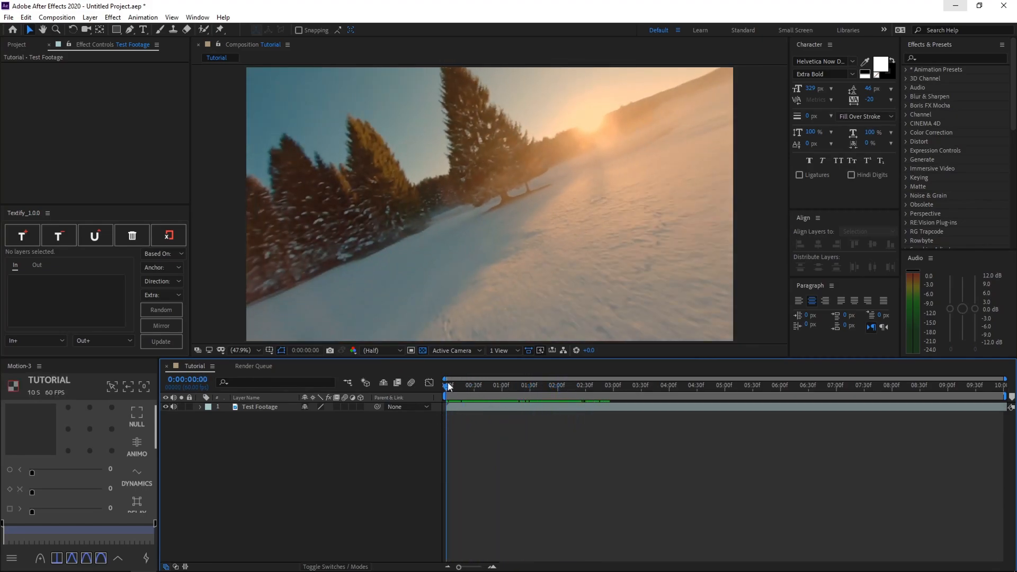
{"action": "mouse_move", "coordinate": [448, 387]}
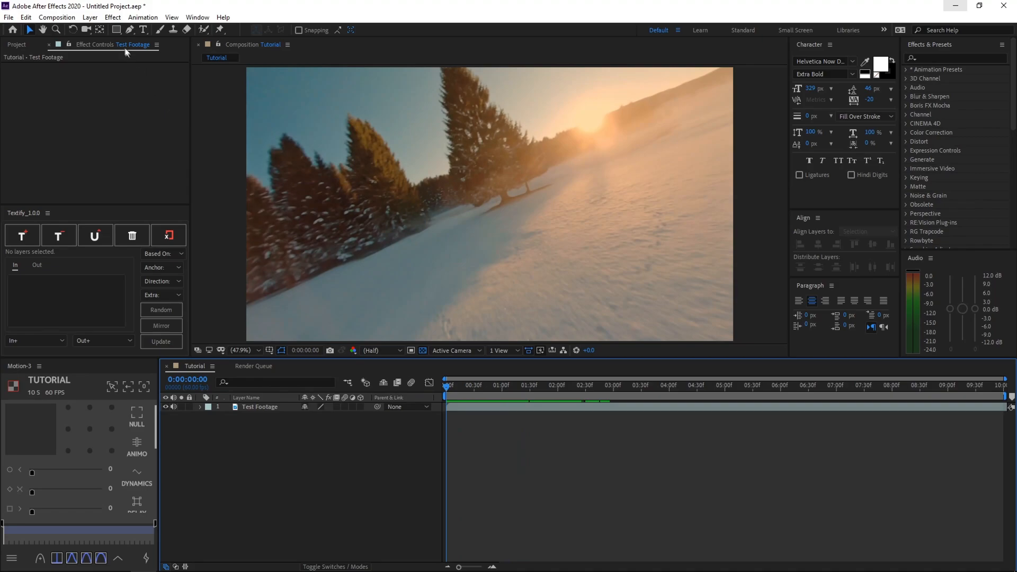
{"action": "mouse_move", "coordinate": [116, 30]}
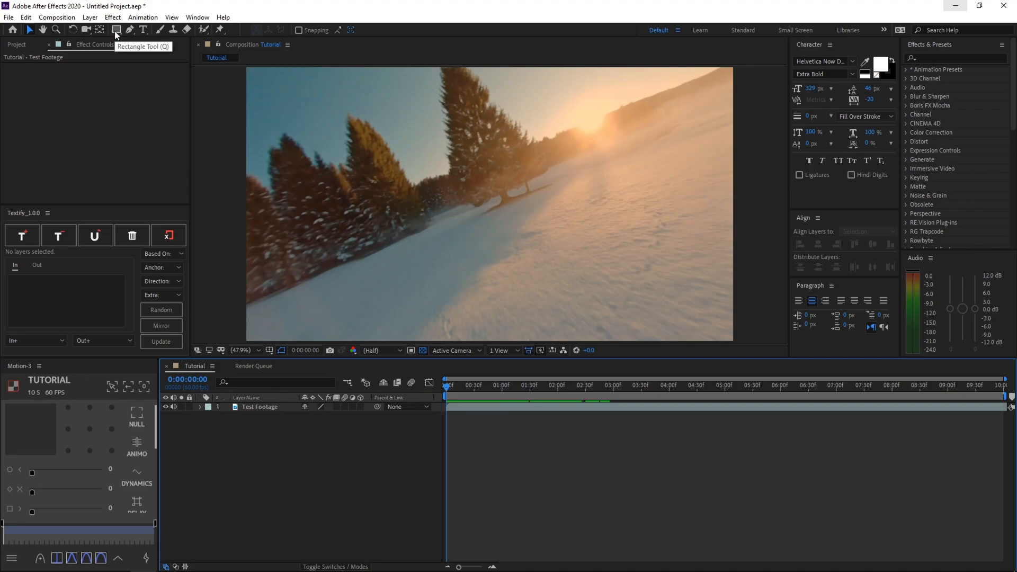
Draw a black-filled rectangle over the upper middle of the footage and collapse Shape Layer 1.
{"action": "left_click", "coordinate": [115, 30]}
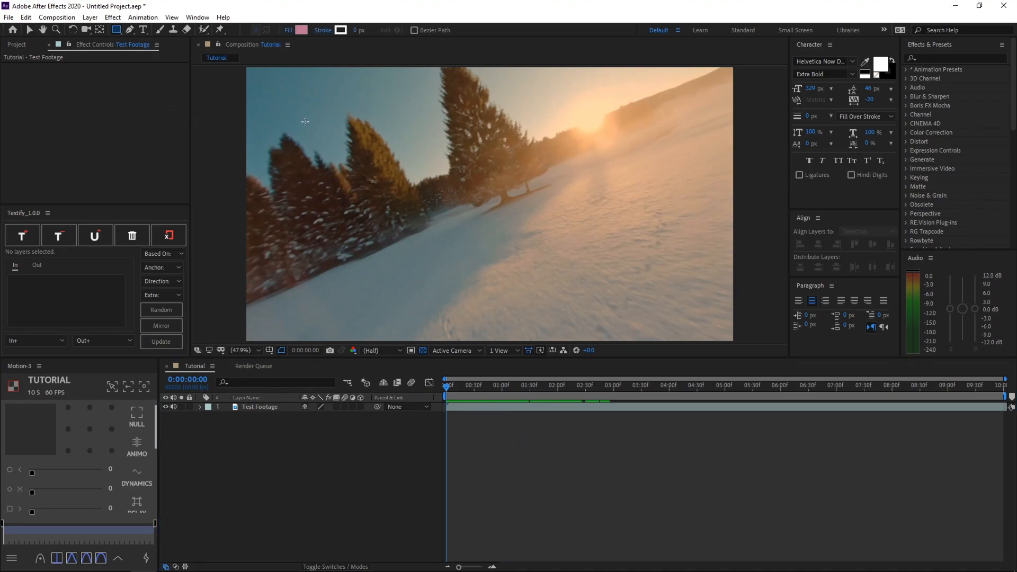
{"action": "mouse_move", "coordinate": [317, 139]}
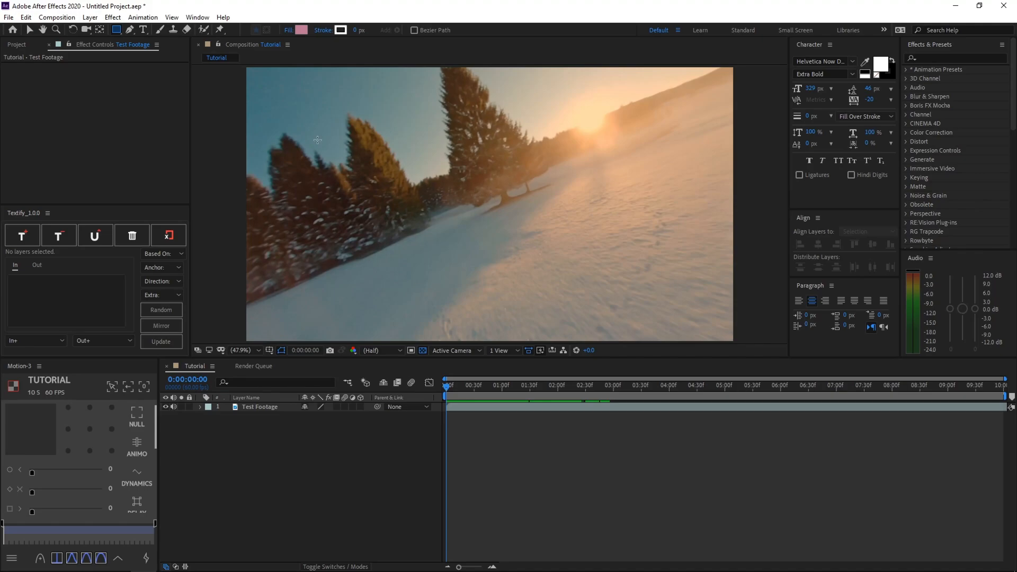
{"action": "left_click_drag", "start_coordinate": [318, 140], "coordinate": [623, 225]}
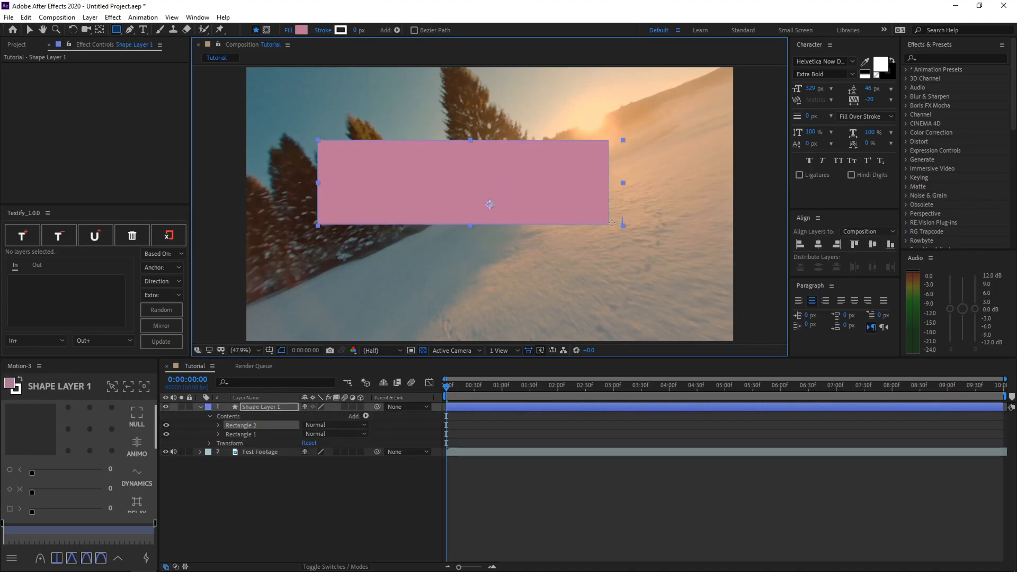
{"action": "left_click", "coordinate": [302, 29]}
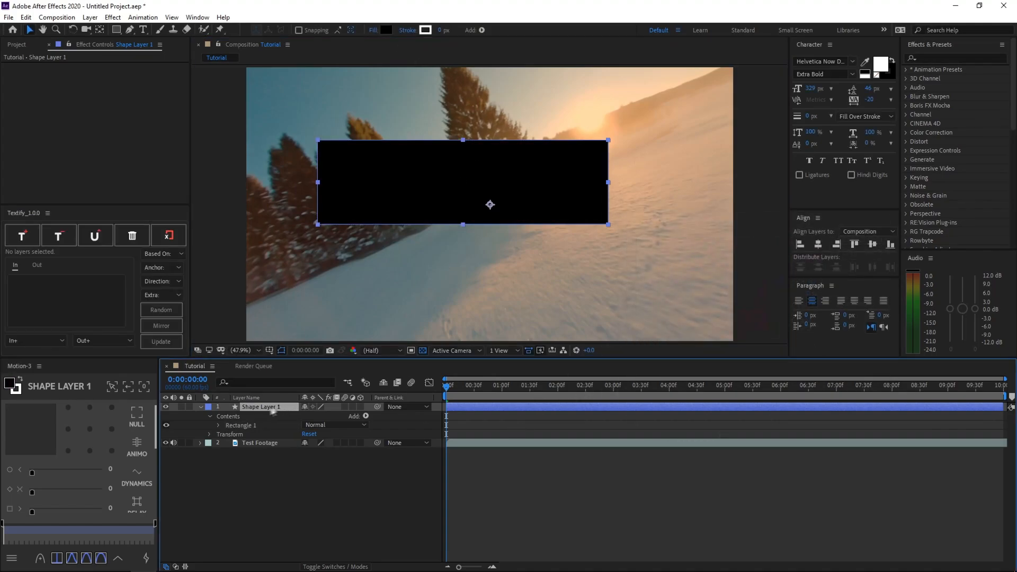
{"action": "left_click", "coordinate": [200, 406]}
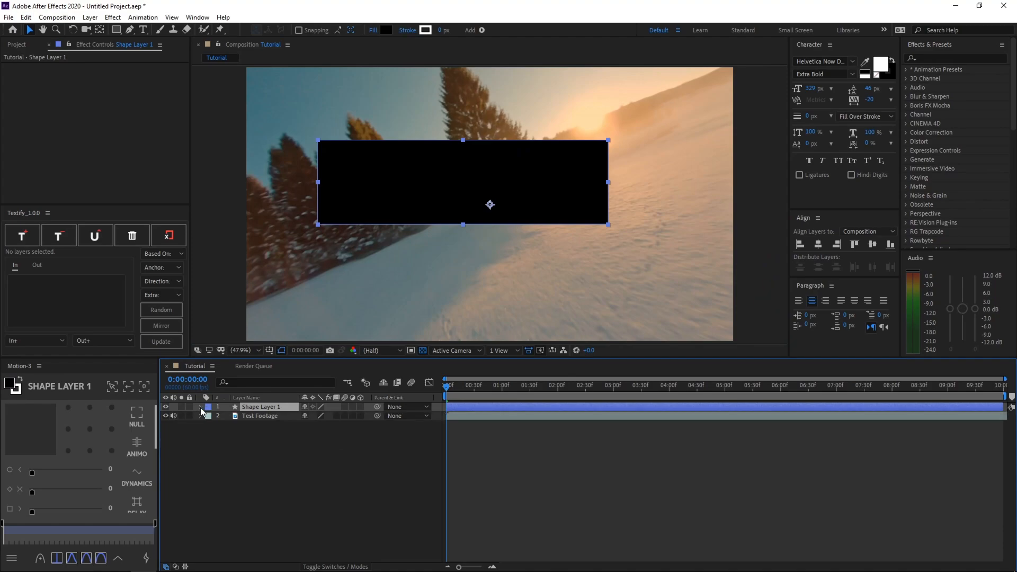
Set Rectangle Path 1 size to 1920 x 522.1 for a full-width, taller bar.
{"action": "left_click", "coordinate": [200, 406]}
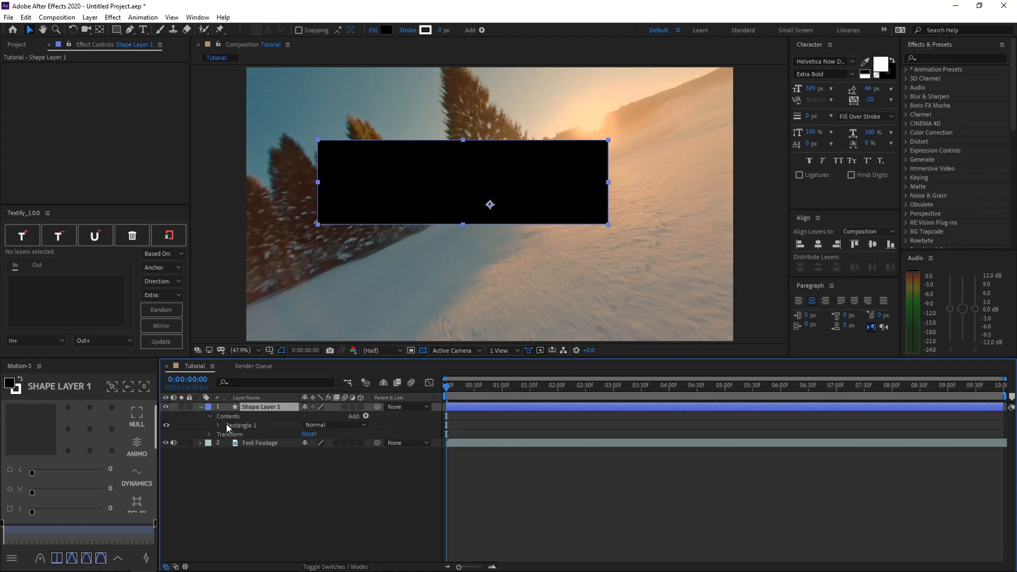
{"action": "left_click", "coordinate": [219, 425]}
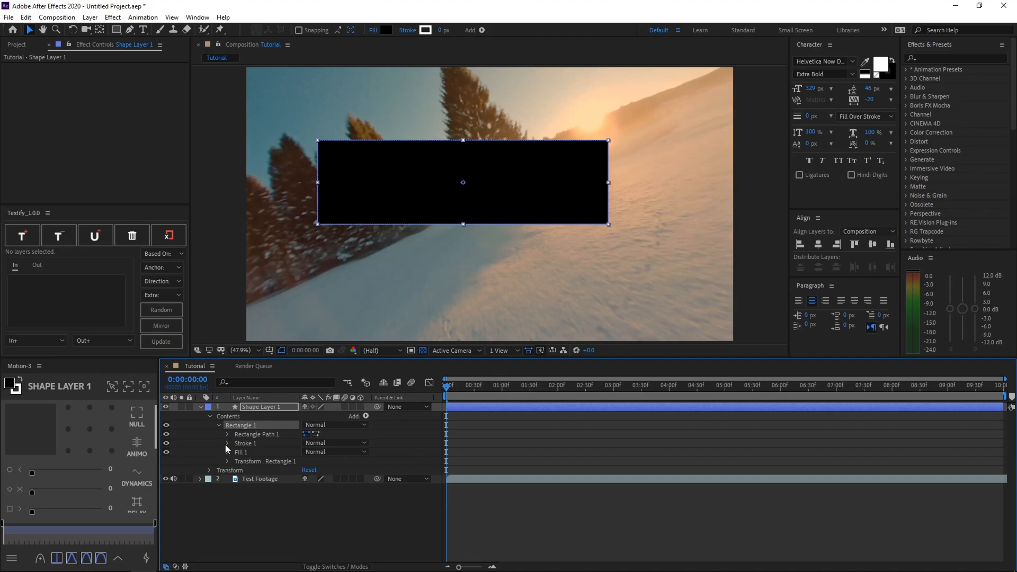
{"action": "left_click", "coordinate": [228, 434]}
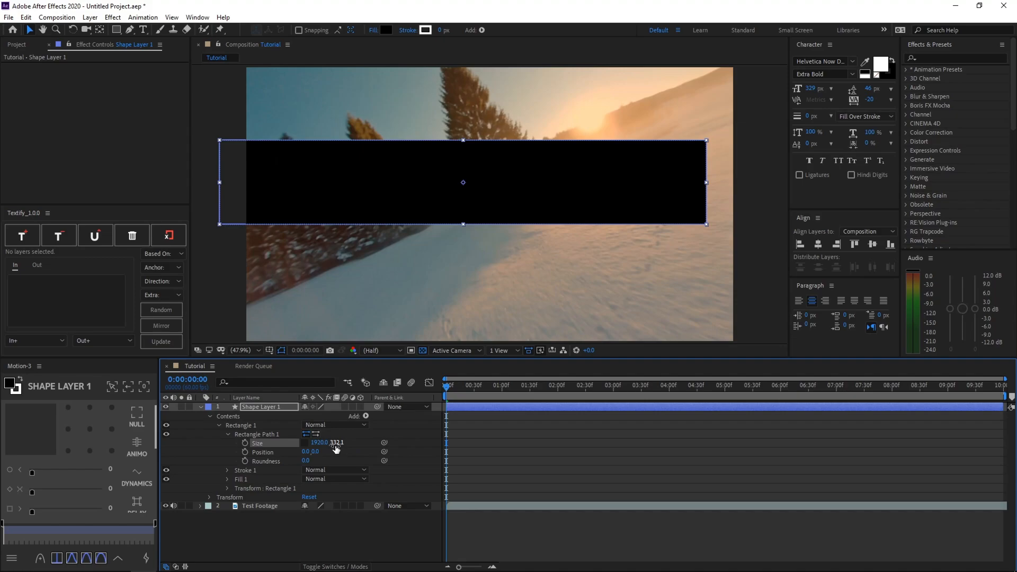
{"action": "left_click_drag", "start_coordinate": [330, 442], "coordinate": [331, 446]}
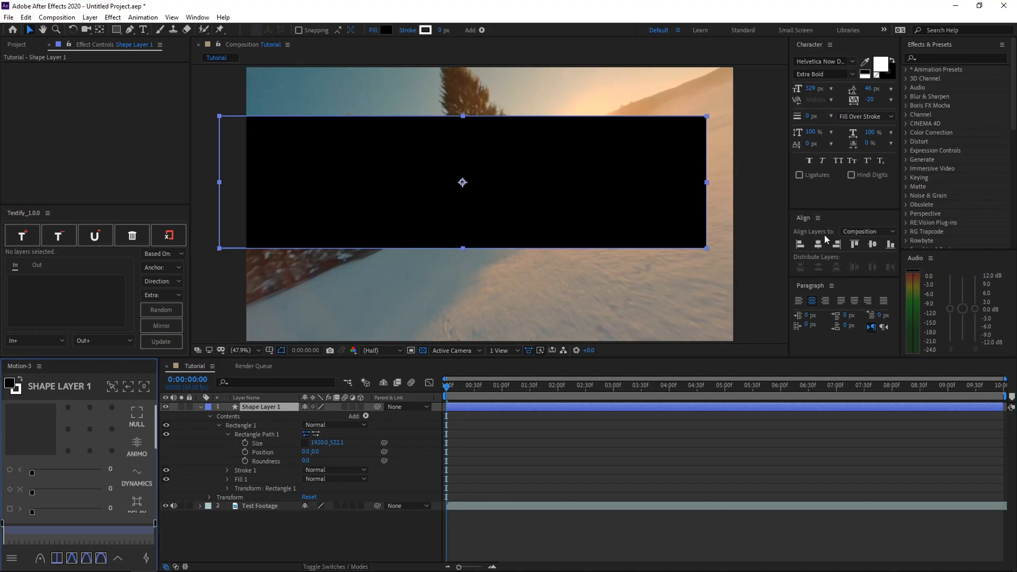
{"action": "mouse_move", "coordinate": [819, 243]}
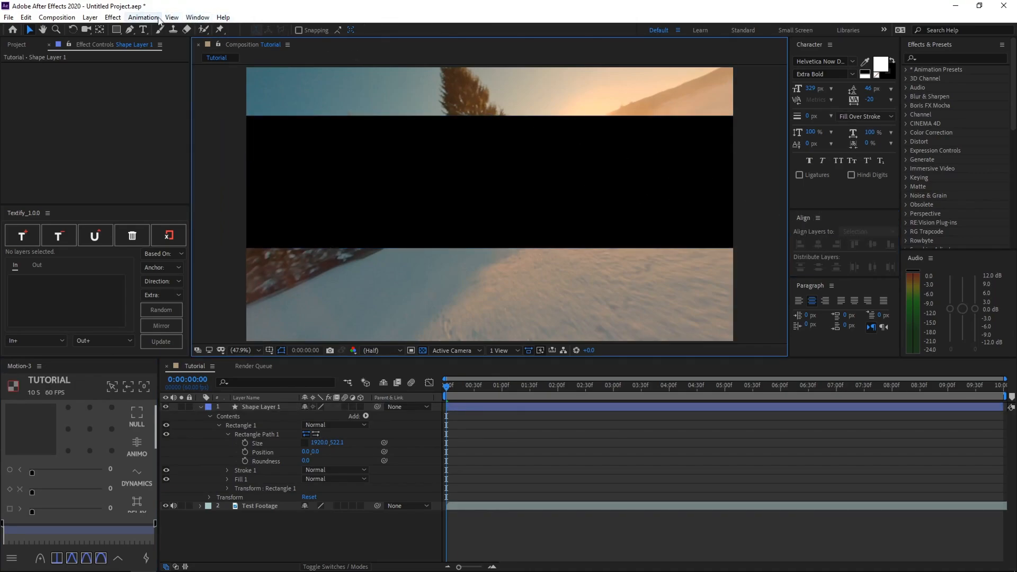
Bring up the Align panel from the Window menu.
{"action": "left_click", "coordinate": [197, 17]}
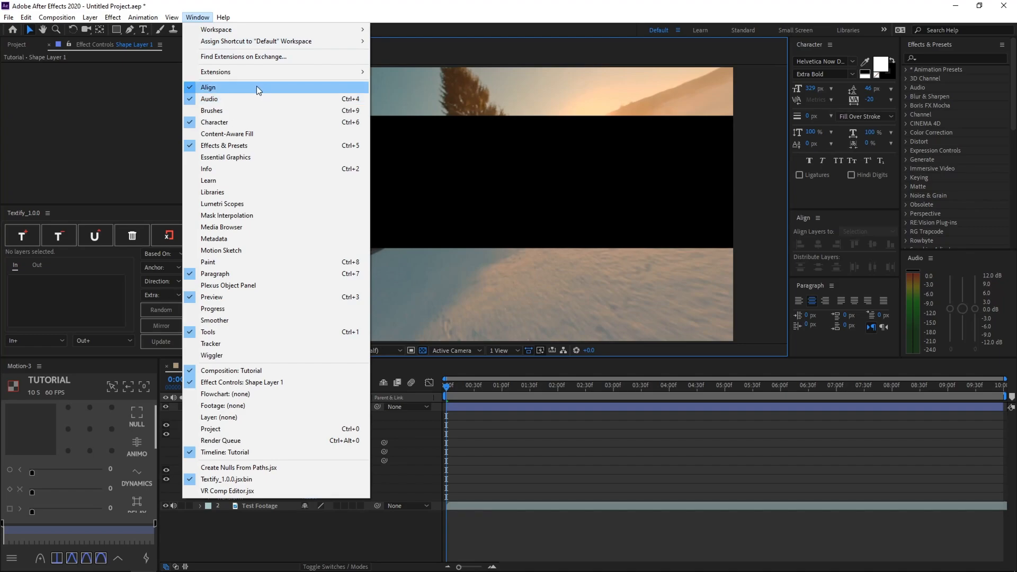
{"action": "left_click", "coordinate": [208, 87]}
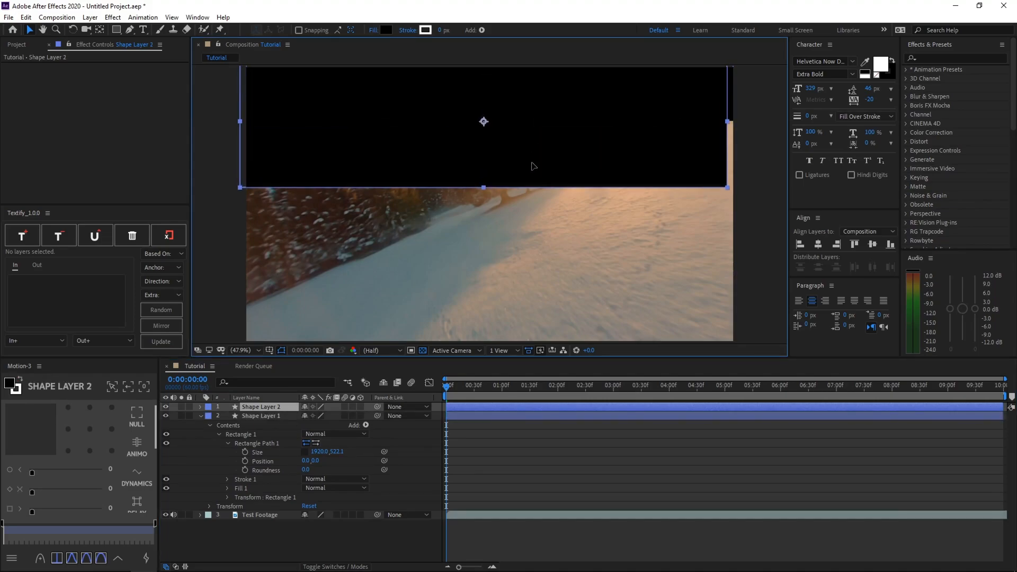
Move the top bar to the frame's top edge, deselect, preview near 1.5 s, return to start.
{"action": "left_click_drag", "start_coordinate": [483, 121], "coordinate": [475, 147]}
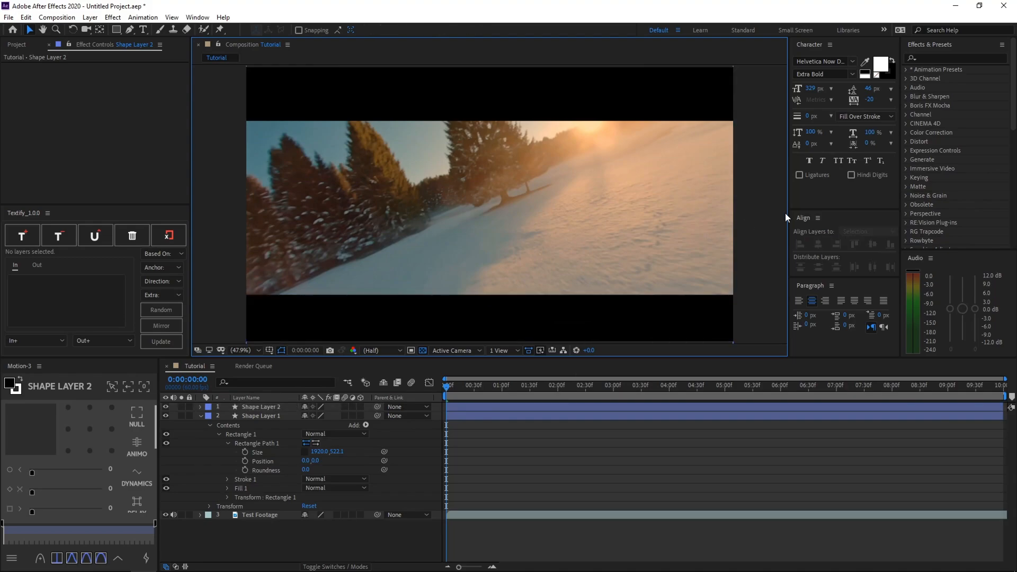
{"action": "left_click", "coordinate": [261, 406]}
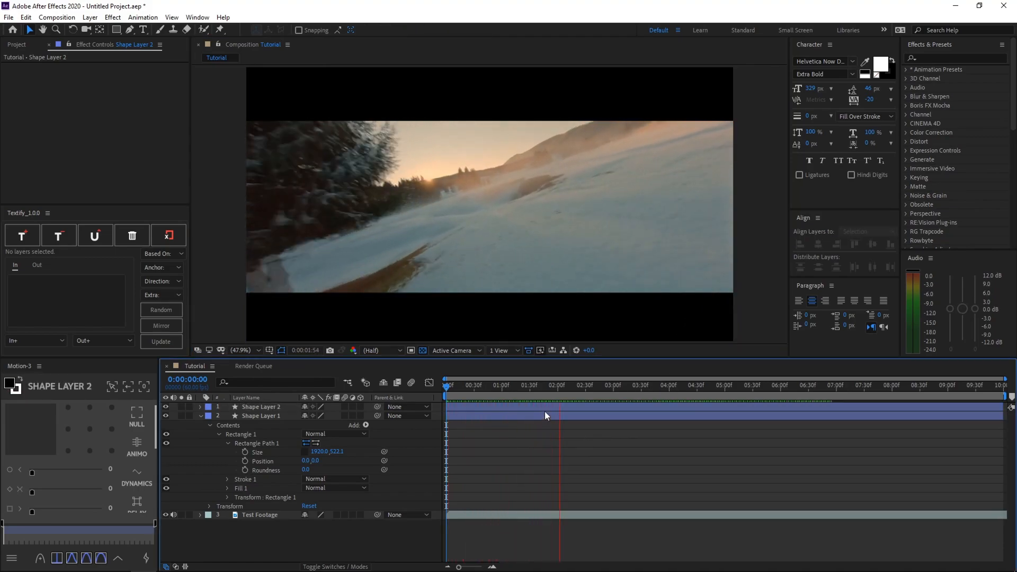
{"action": "left_click", "coordinate": [546, 384]}
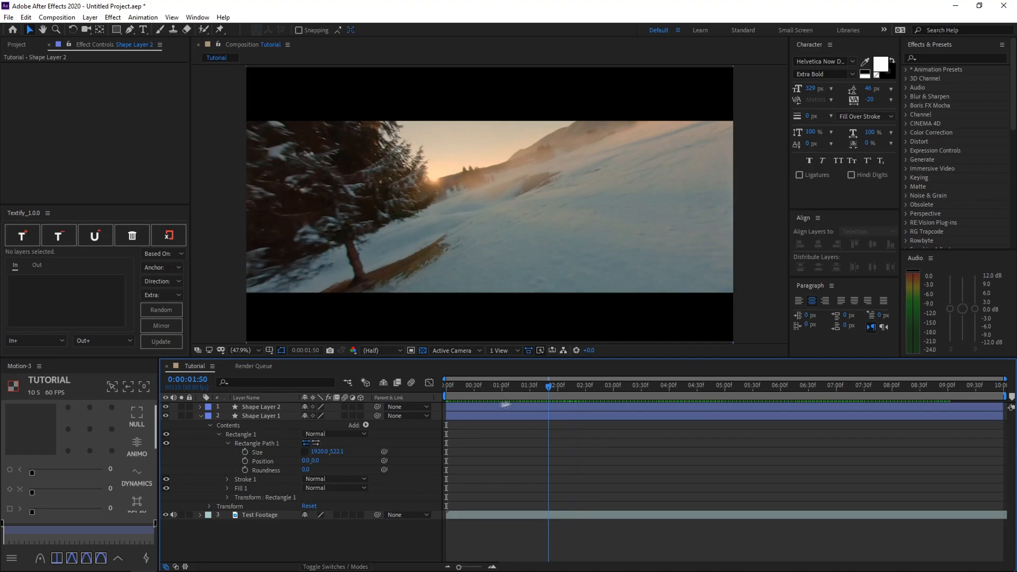
{"action": "left_click", "coordinate": [445, 385]}
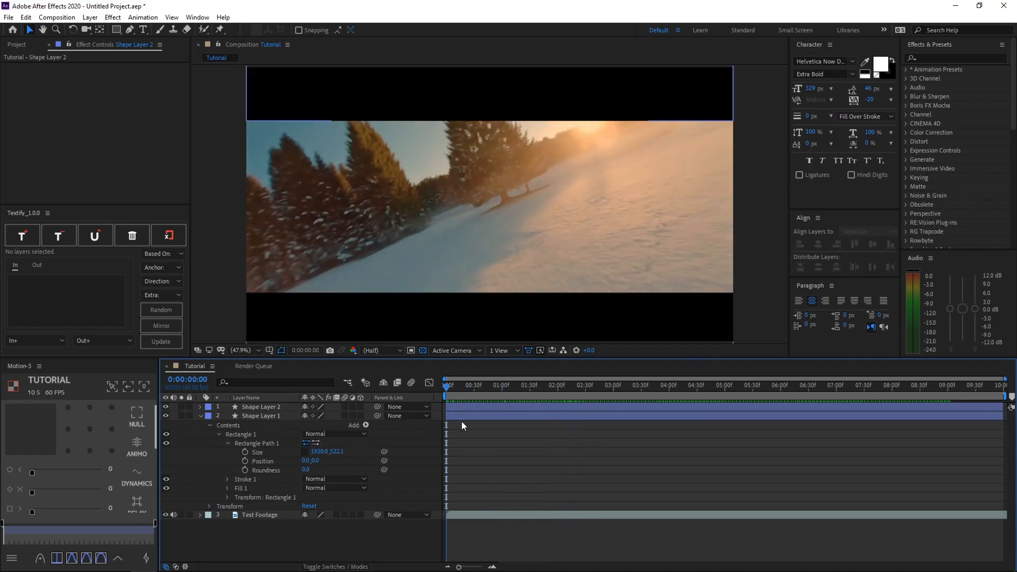
{"action": "mouse_move", "coordinate": [270, 417]}
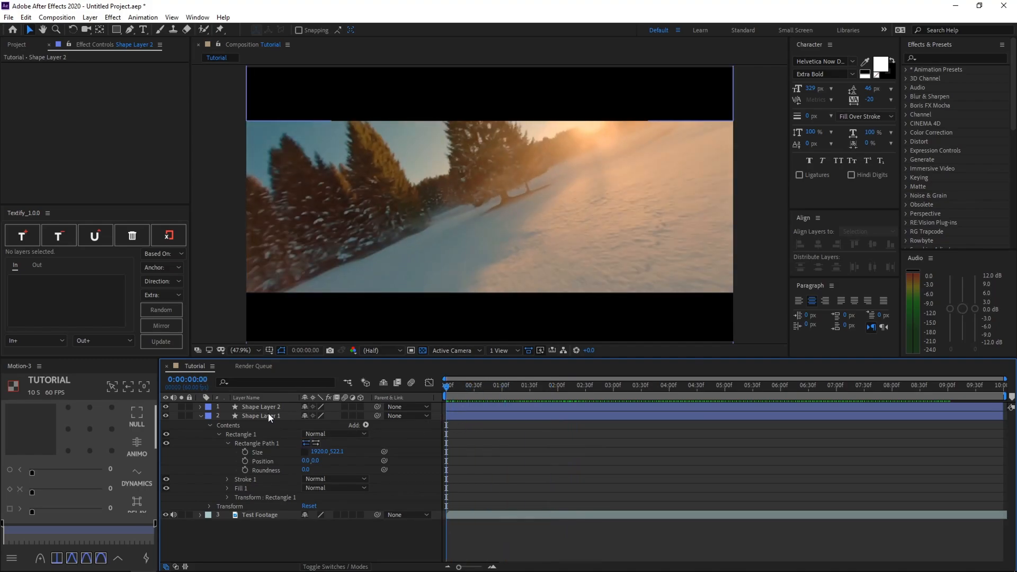
Select Shape Layer 1 and record a Position keyframe at about one second.
{"action": "left_click", "coordinate": [261, 415]}
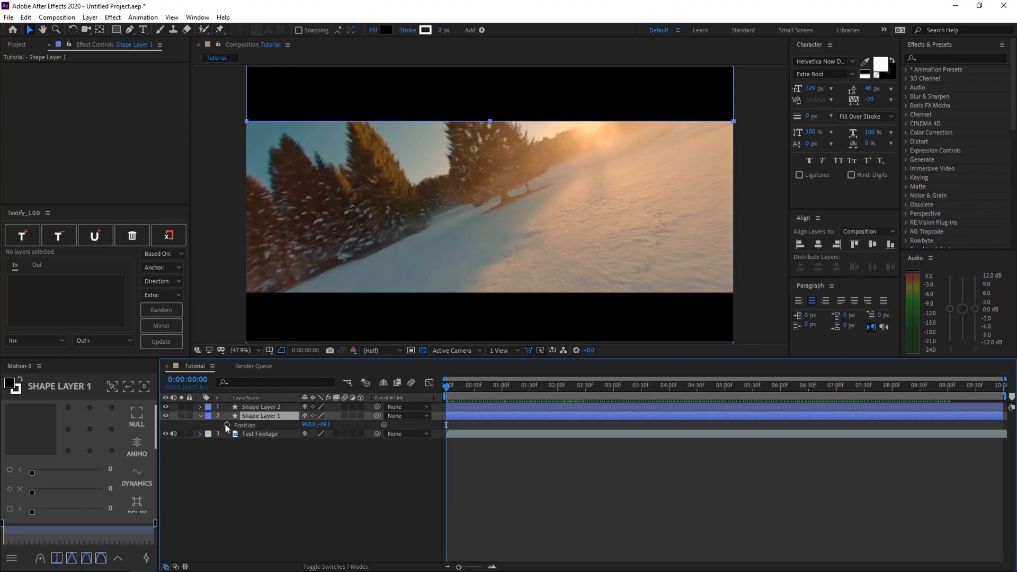
{"action": "left_click", "coordinate": [501, 385]}
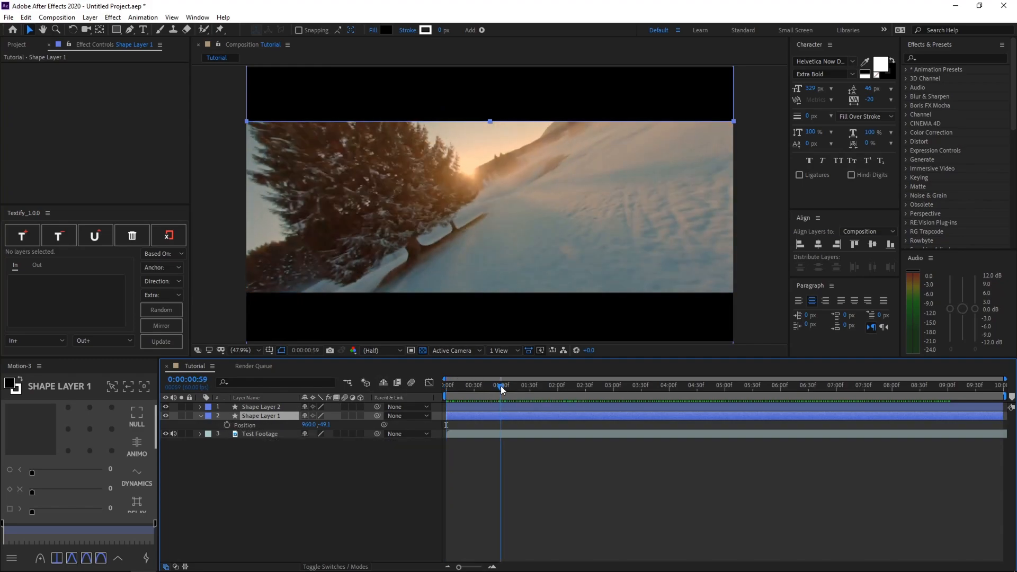
{"action": "left_click", "coordinate": [502, 385]}
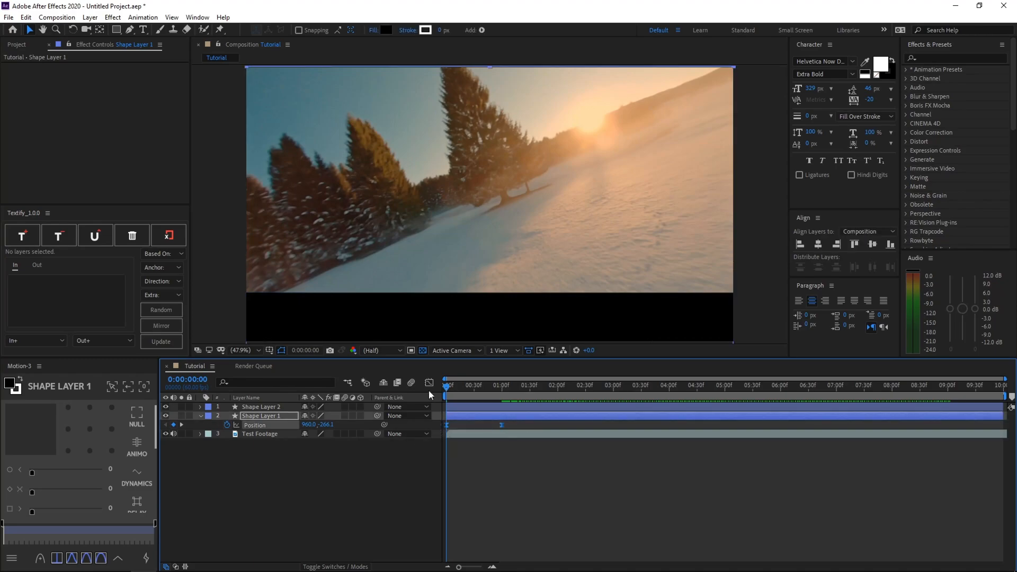
Ease the top bar's Position keyframes by dragging speed-graph handles in the Graph Editor.
{"action": "left_click", "coordinate": [429, 382]}
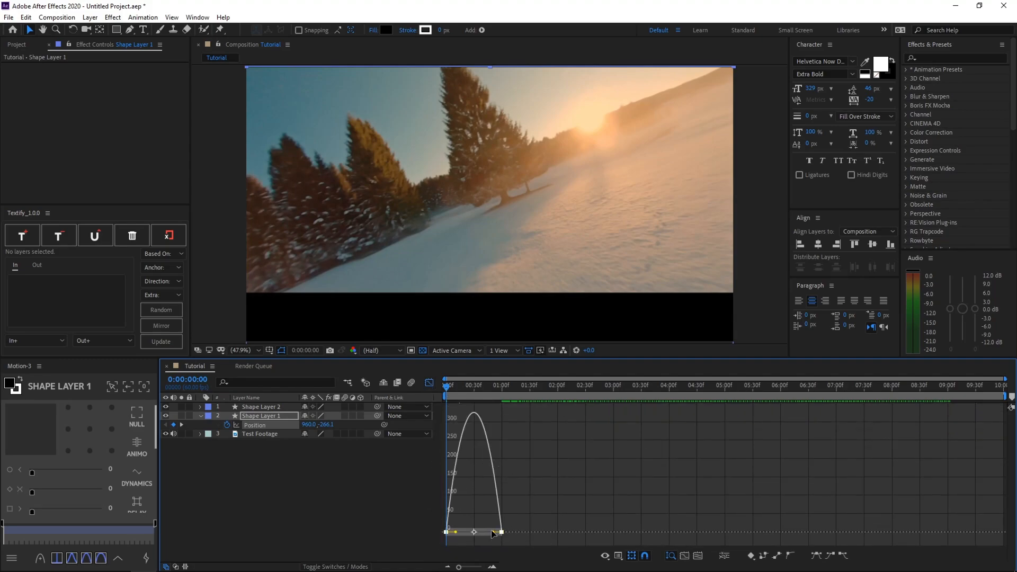
{"action": "left_click_drag", "start_coordinate": [499, 531], "coordinate": [479, 533]}
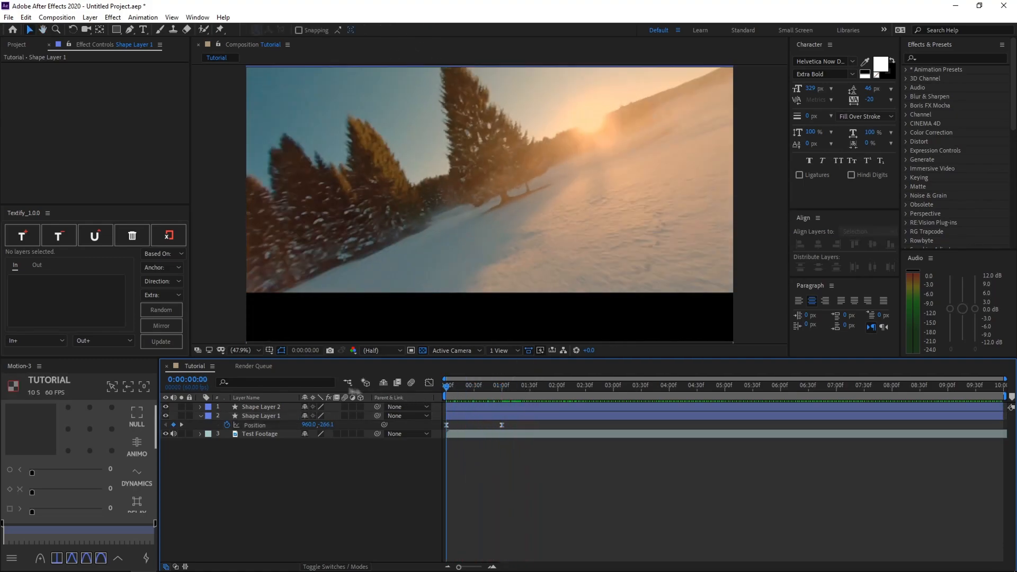
Move the playhead and select the bottom bar's layer, Shape Layer 2.
{"action": "left_click", "coordinate": [503, 384]}
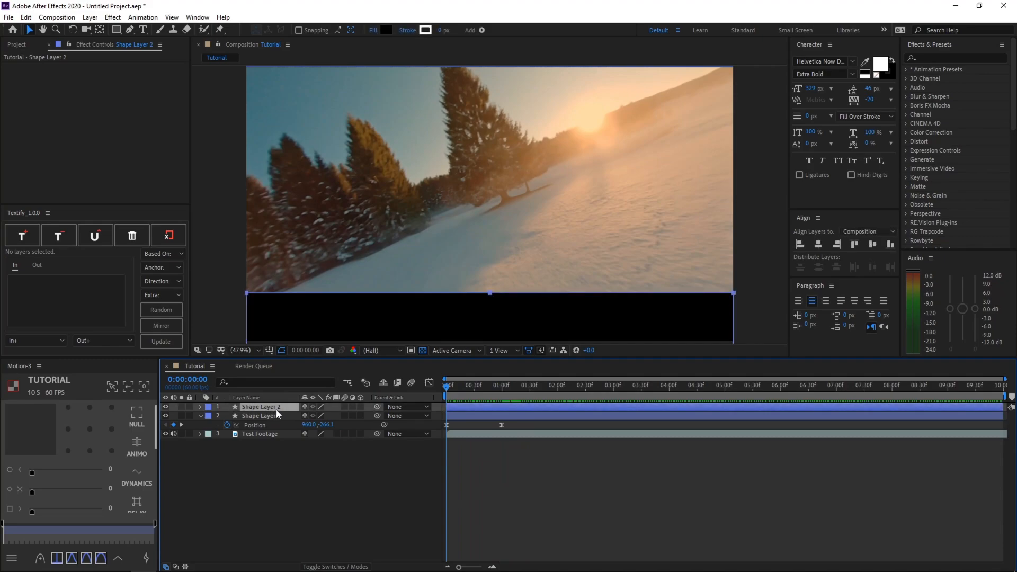
{"action": "left_click", "coordinate": [487, 385]}
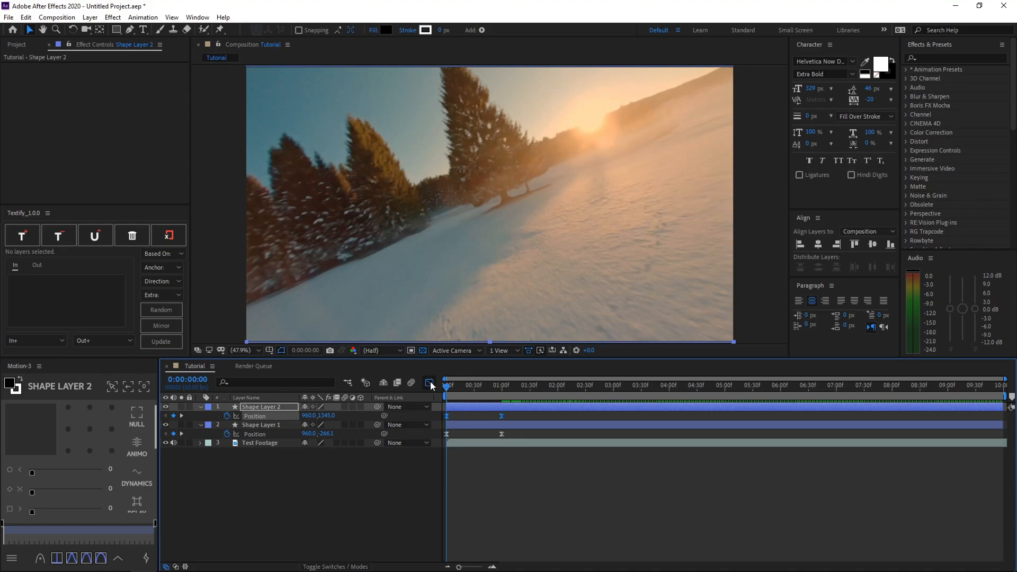
{"action": "left_click", "coordinate": [430, 382]}
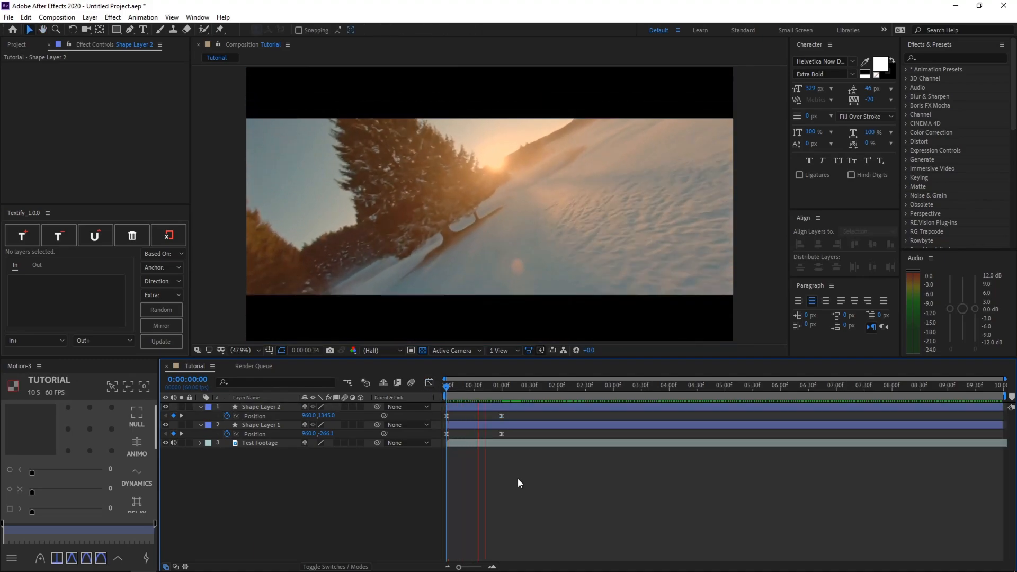
{"action": "left_click", "coordinate": [589, 384]}
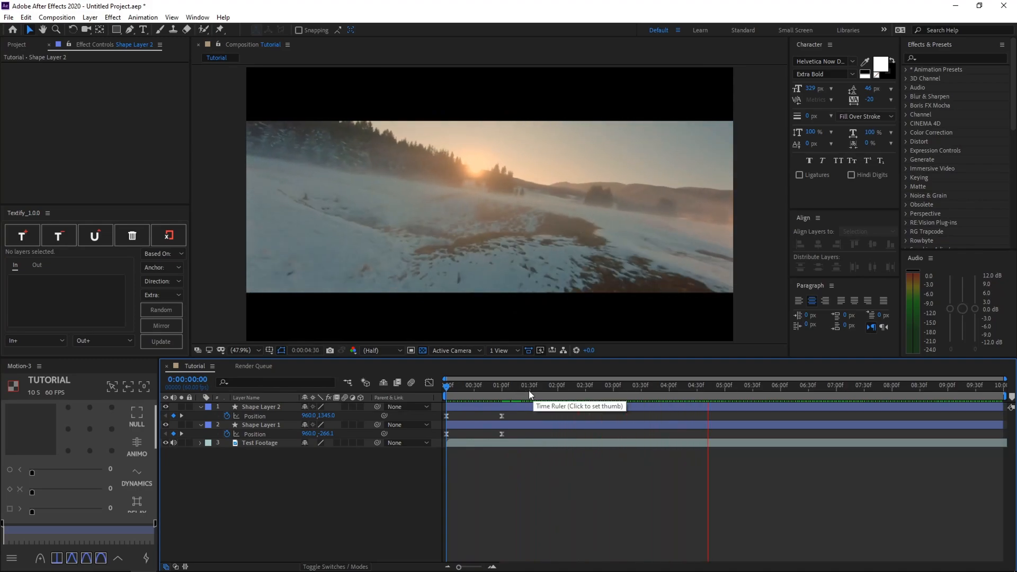
{"action": "left_click", "coordinate": [505, 384]}
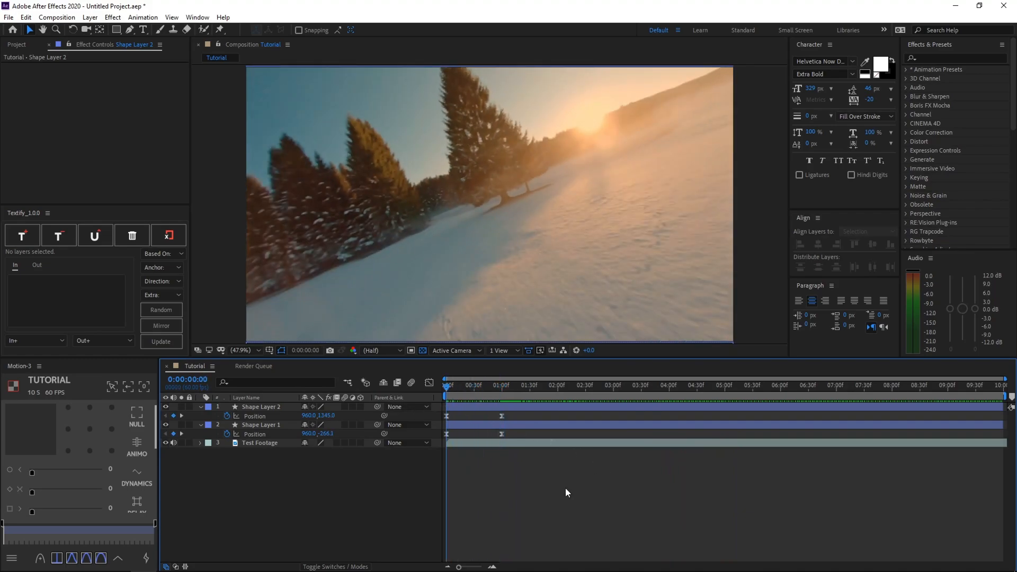
{"action": "left_click", "coordinate": [470, 394]}
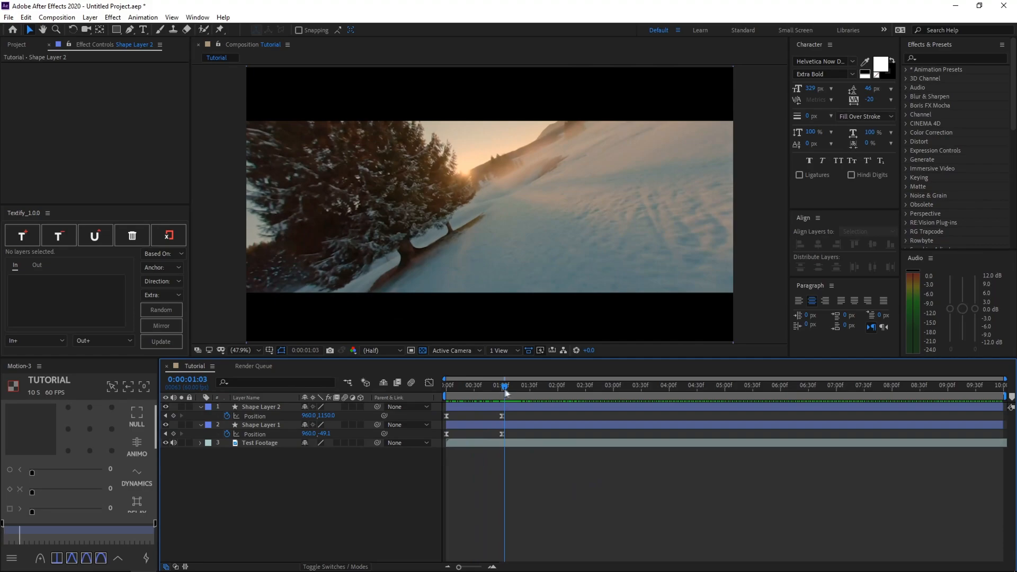
{"action": "mouse_move", "coordinate": [550, 387]}
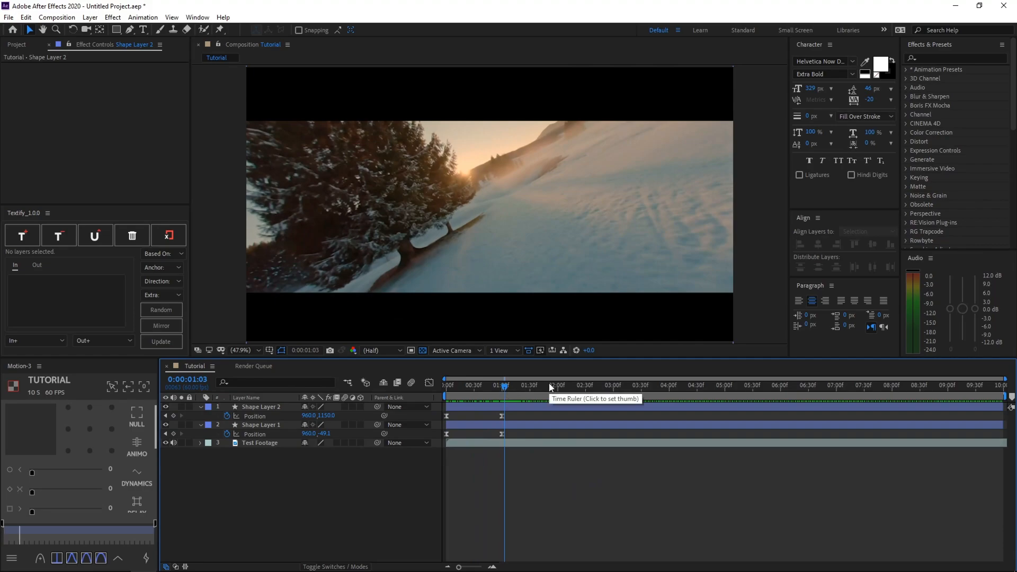